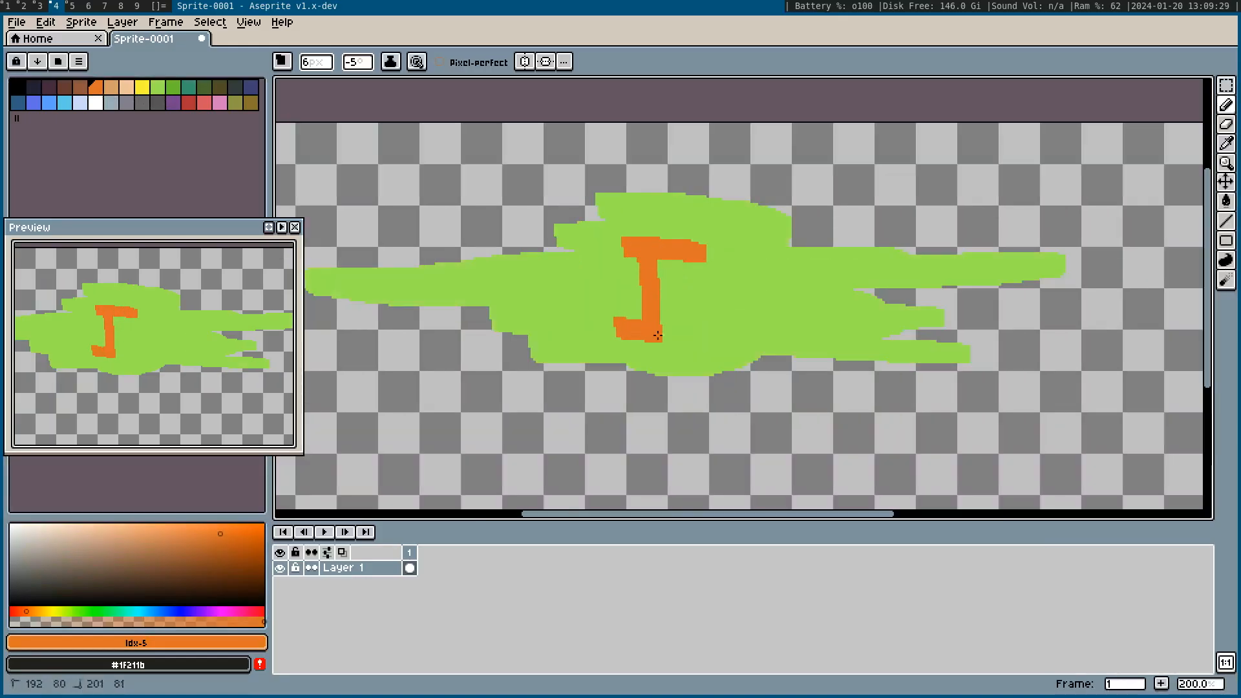
{"action": "mouse_move", "coordinate": [1167, 85]}
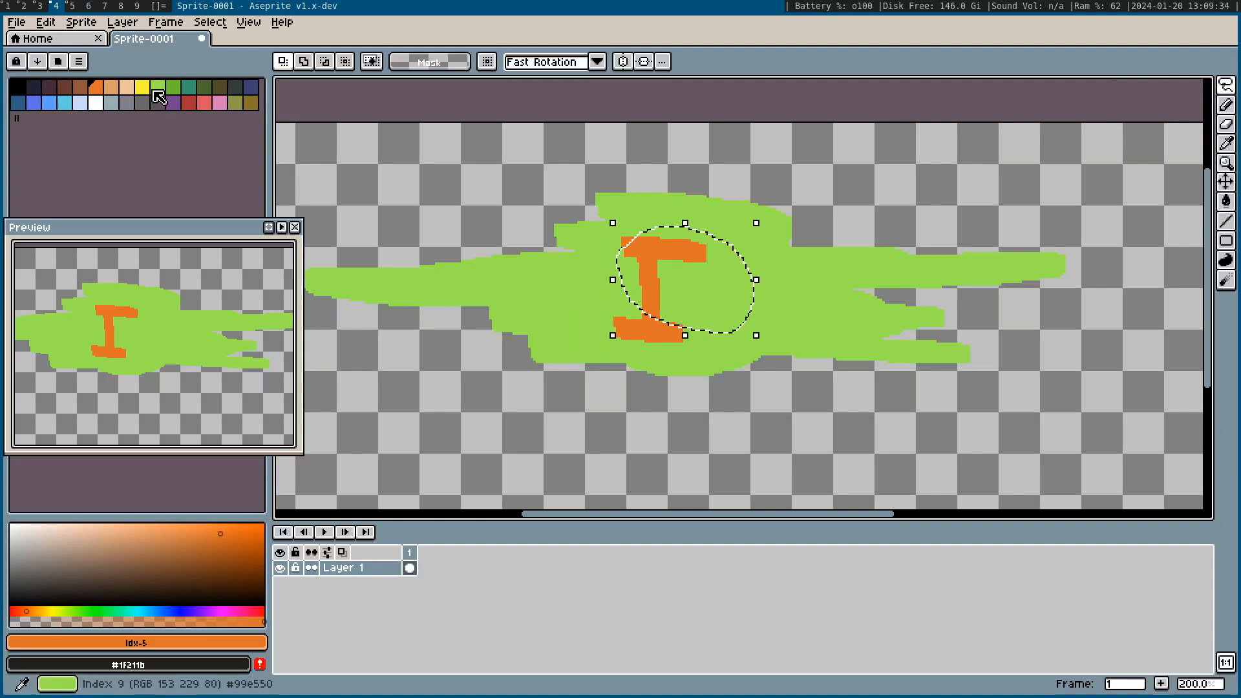
Step: Rotate the orange figure on the green sprite until it stands upright as an I shape
{"action": "left_click", "coordinate": [203, 97]}
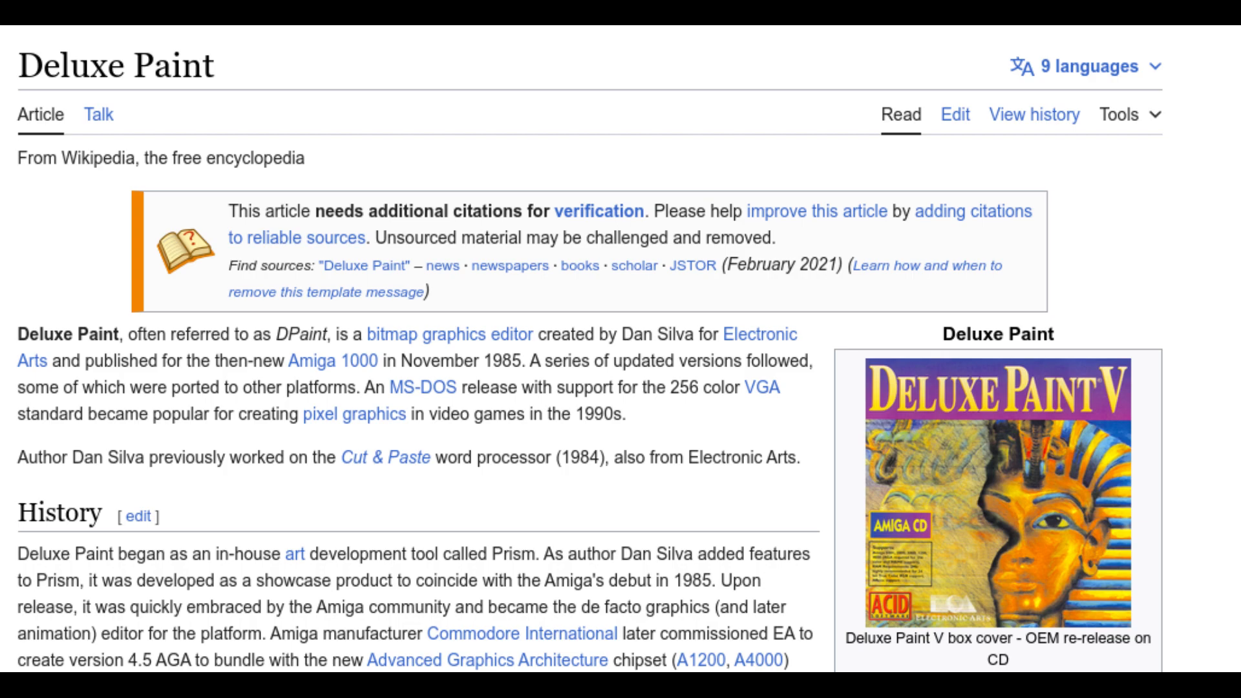
Step: Bring up the Wikipedia article on Deluxe Paint in the browser
{"action": "right_click", "coordinate": [516, 170]}
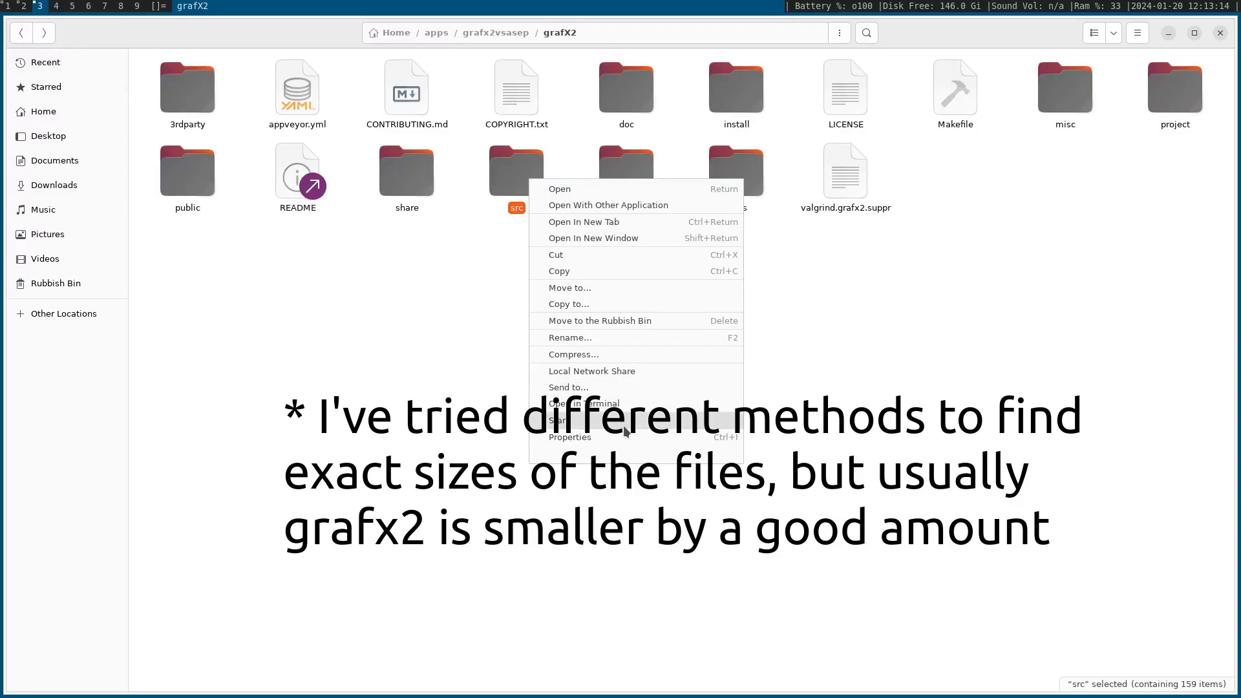
Step: Check the grafX2 src folder's properties showing a 3.4 MB total size
{"action": "left_click", "coordinate": [569, 437]}
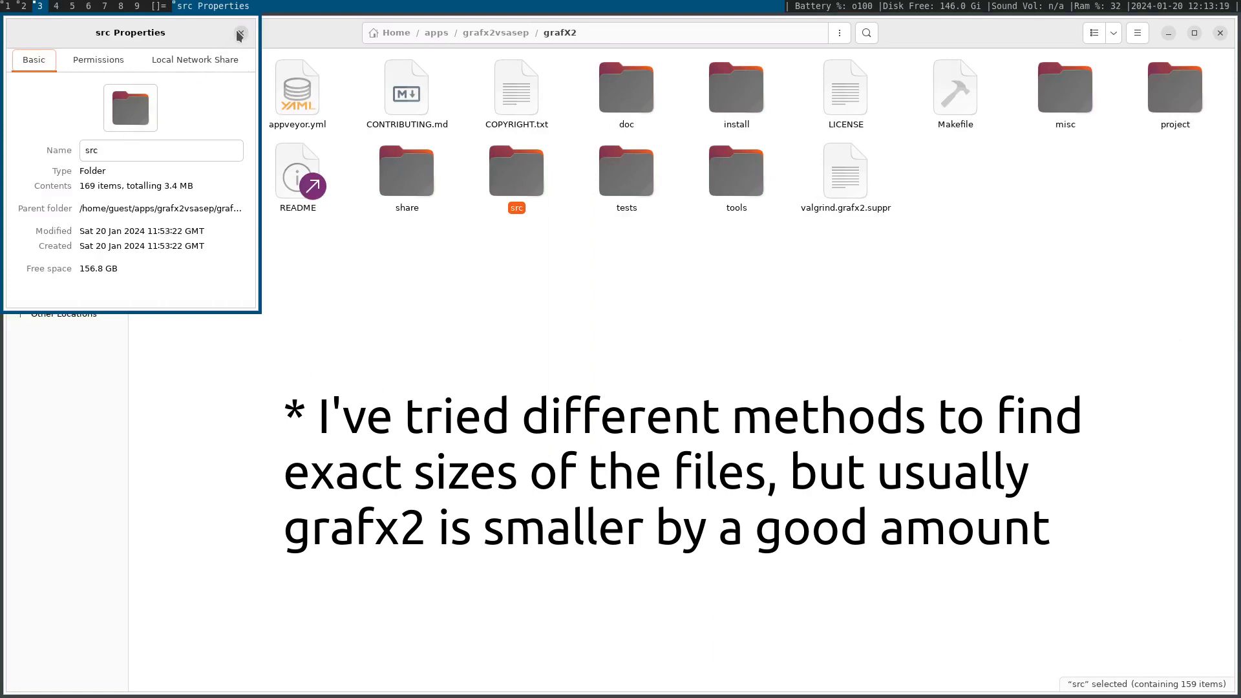
{"action": "mouse_move", "coordinate": [213, 172]}
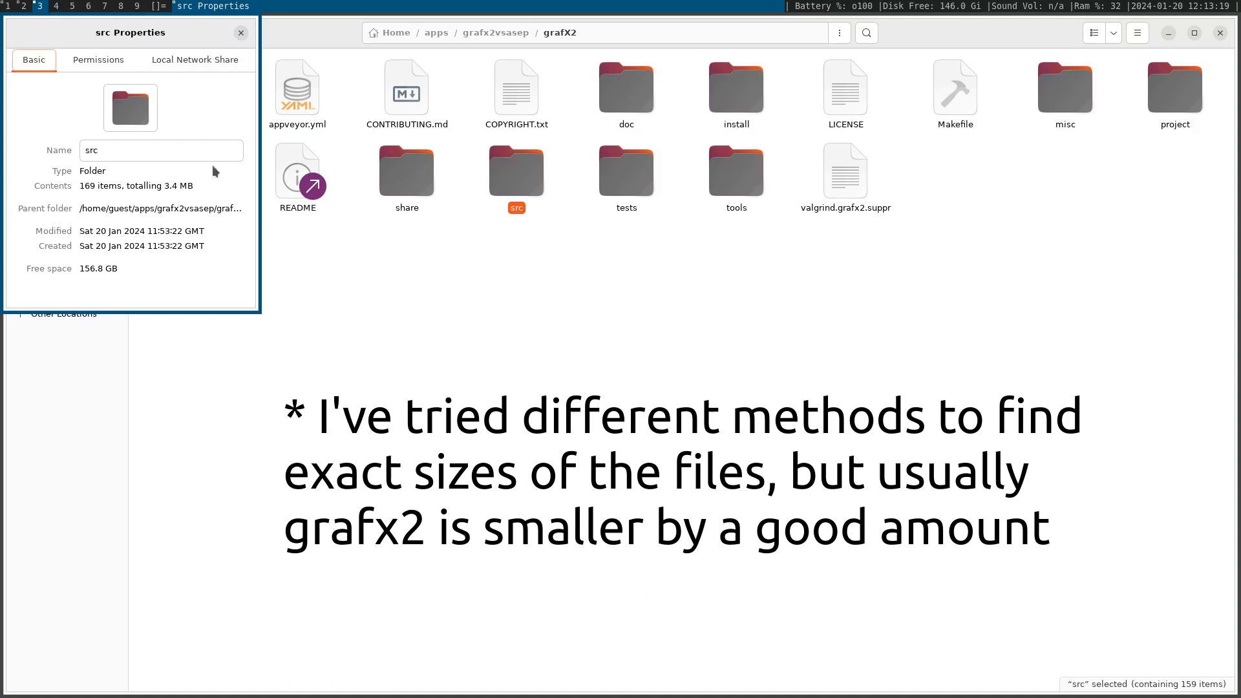
{"action": "left_click_drag", "start_coordinate": [124, 185], "coordinate": [199, 185]}
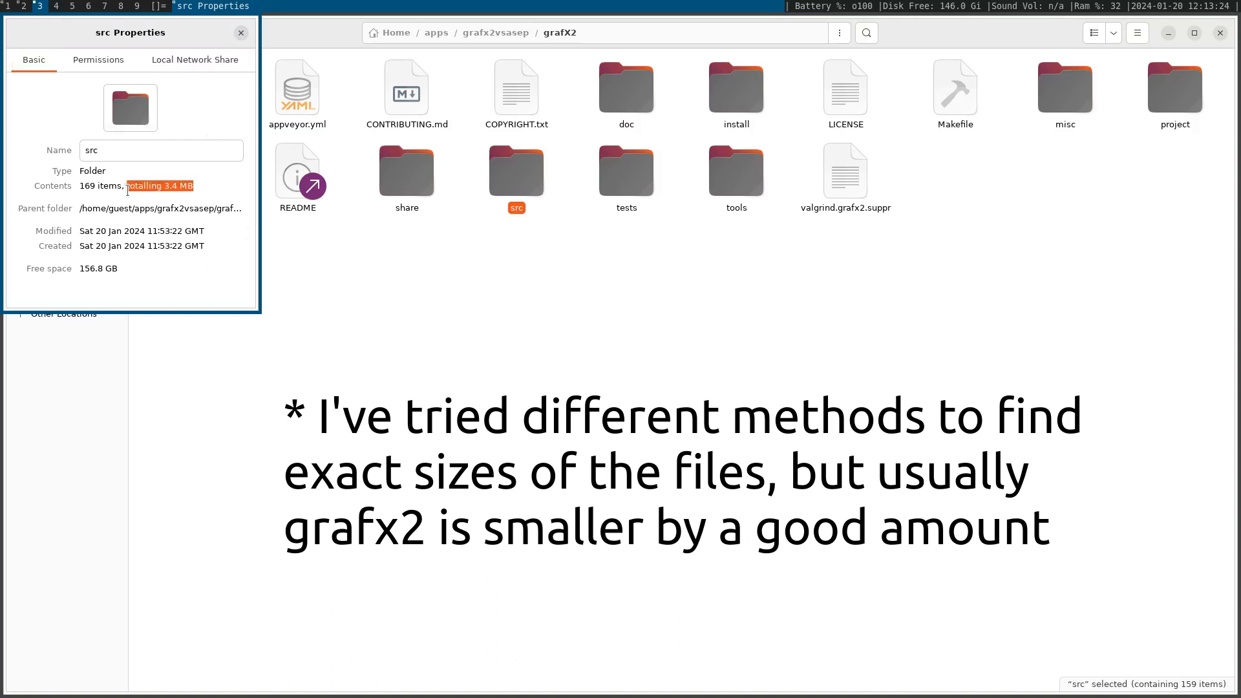
{"action": "left_click", "coordinate": [241, 32]}
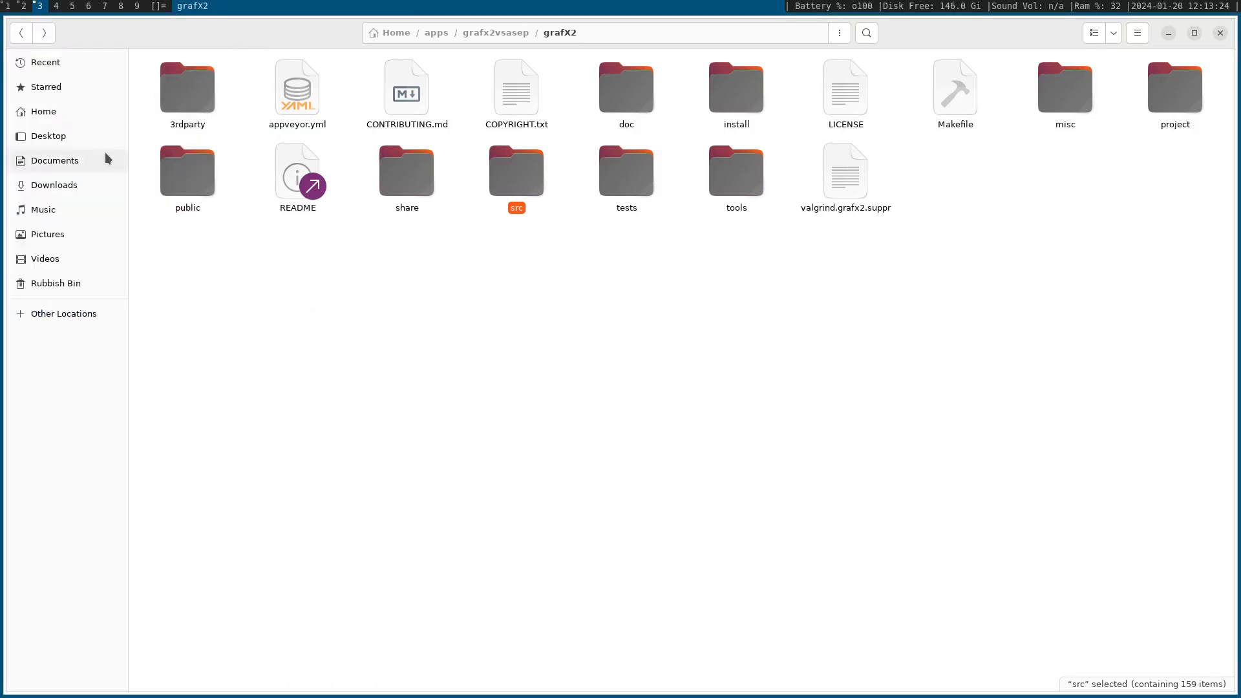
{"action": "mouse_move", "coordinate": [91, 164]}
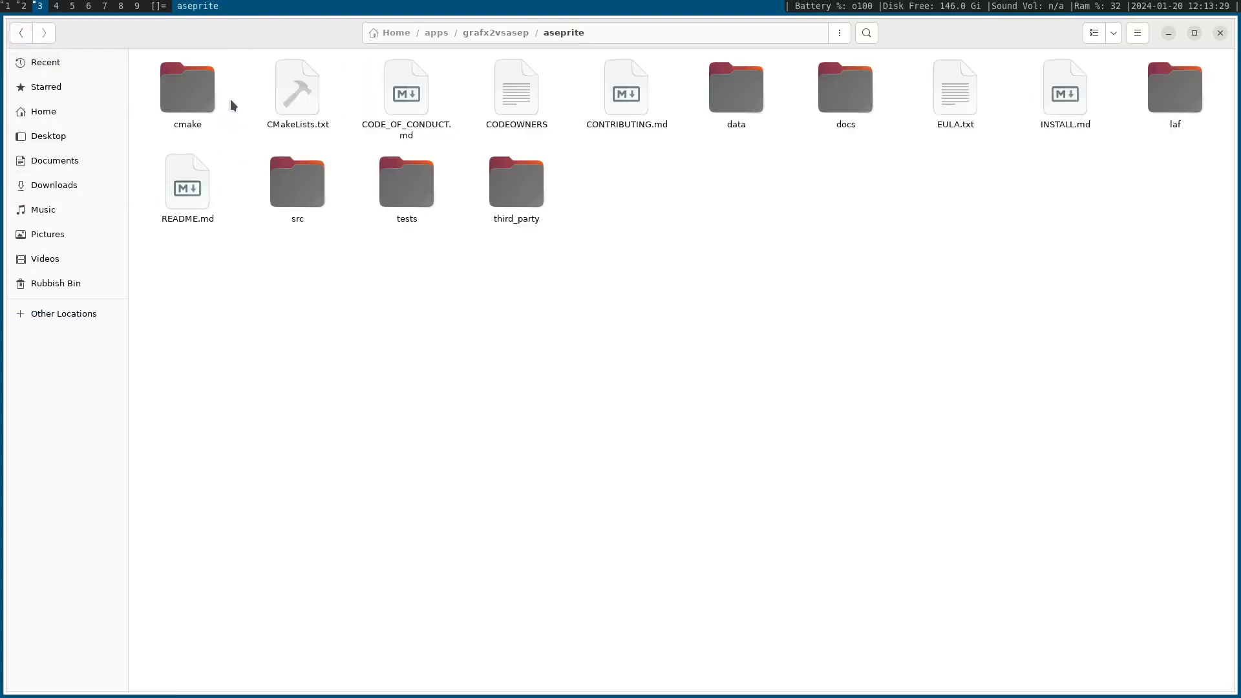
Step: Show the aseprite src folder's properties totalling 6.8 MB
{"action": "right_click", "coordinate": [297, 183]}
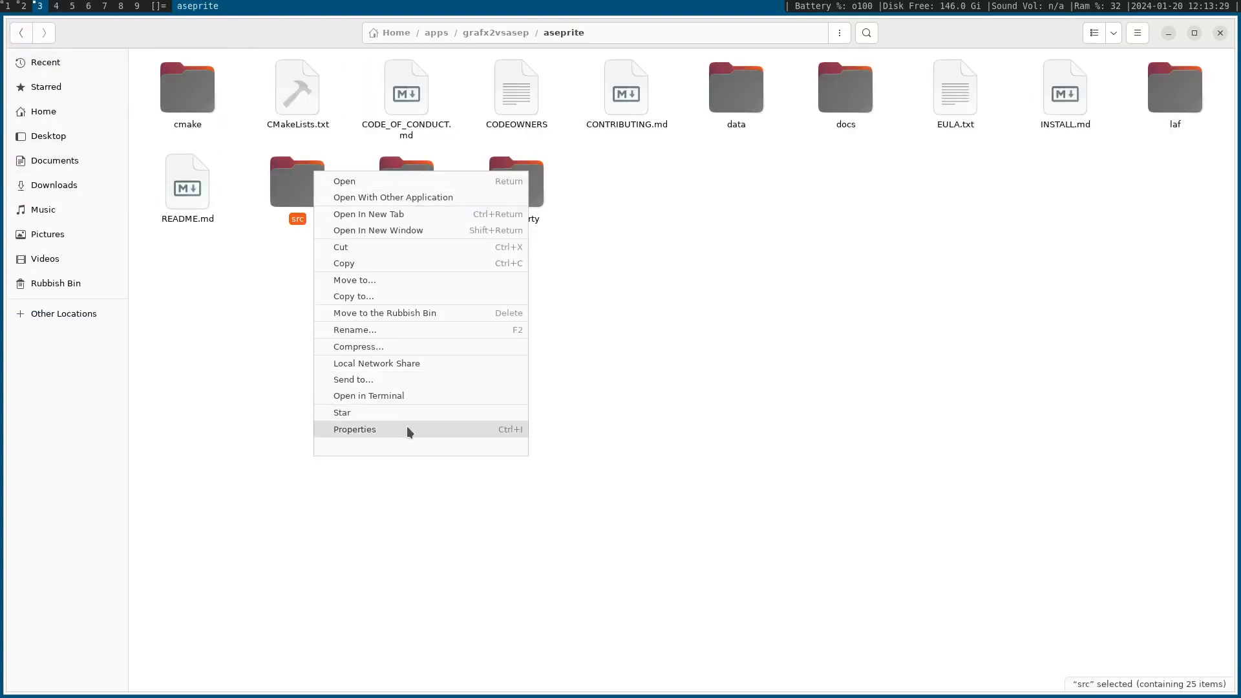
{"action": "left_click", "coordinate": [354, 429]}
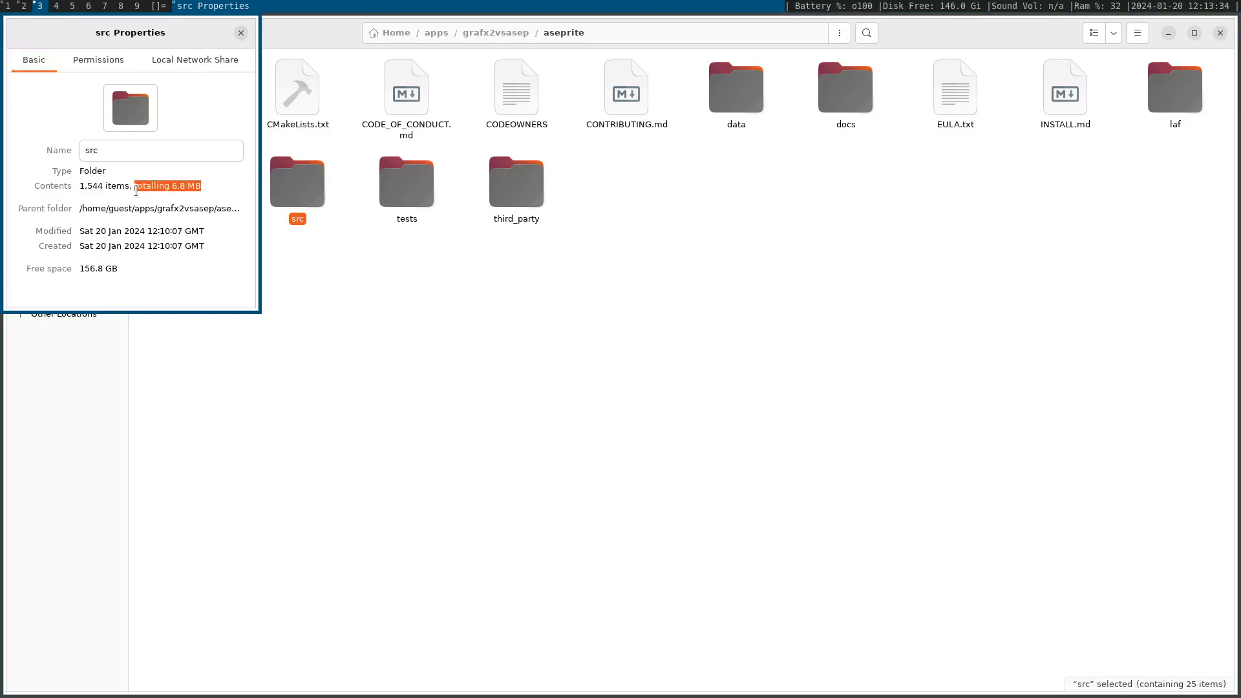